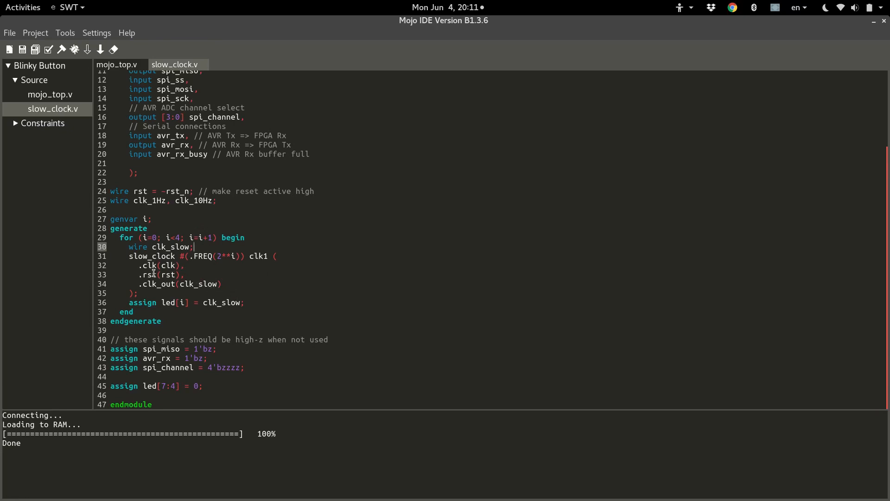
{"action": "mouse_move", "coordinate": [128, 220]}
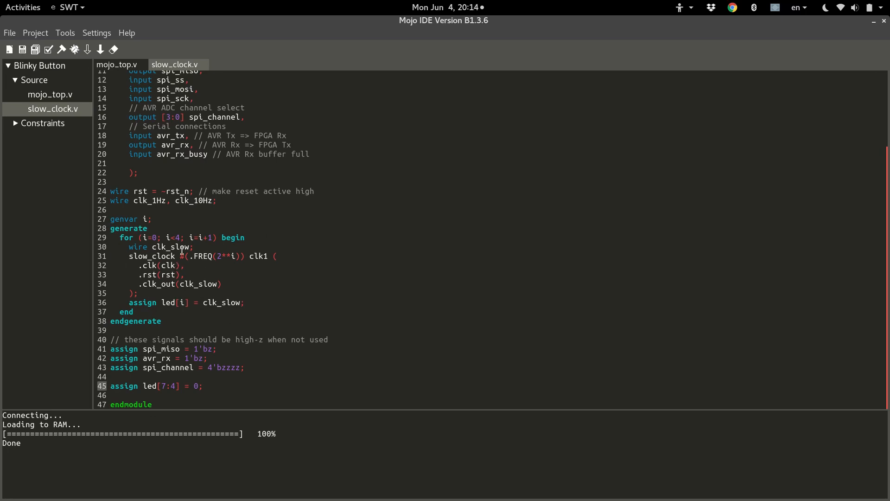
{"action": "mouse_move", "coordinate": [174, 265]}
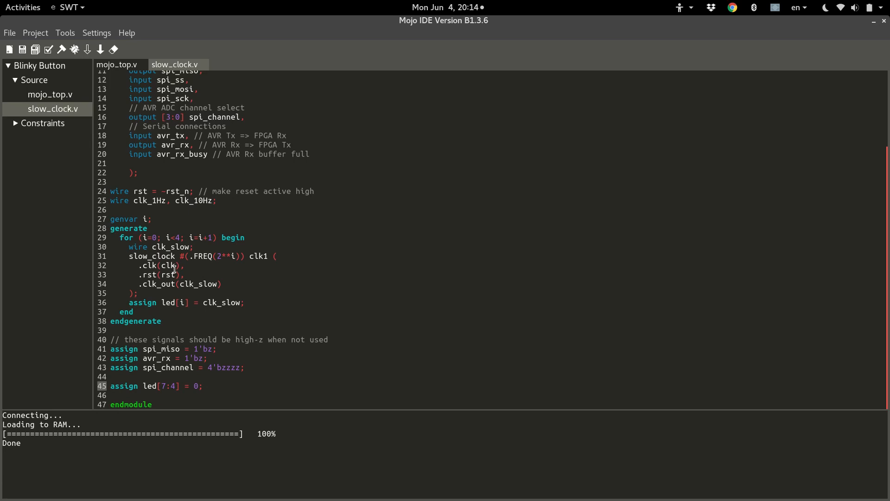
{"action": "mouse_move", "coordinate": [215, 270]}
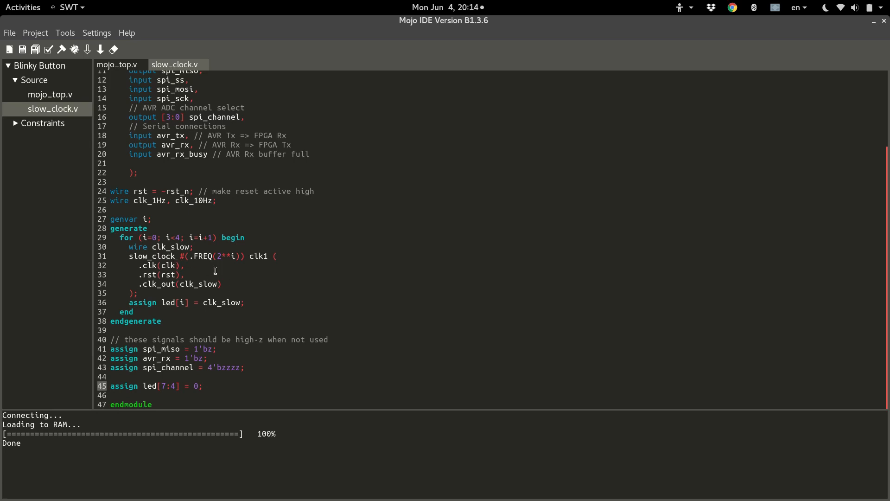
{"action": "mouse_move", "coordinate": [265, 271]}
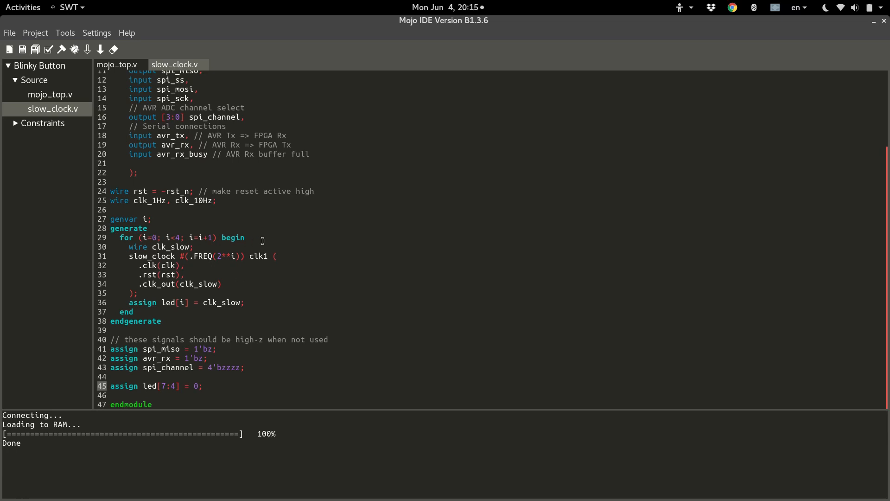
{"action": "mouse_move", "coordinate": [256, 237]}
{"action": "type", "text": ":"}
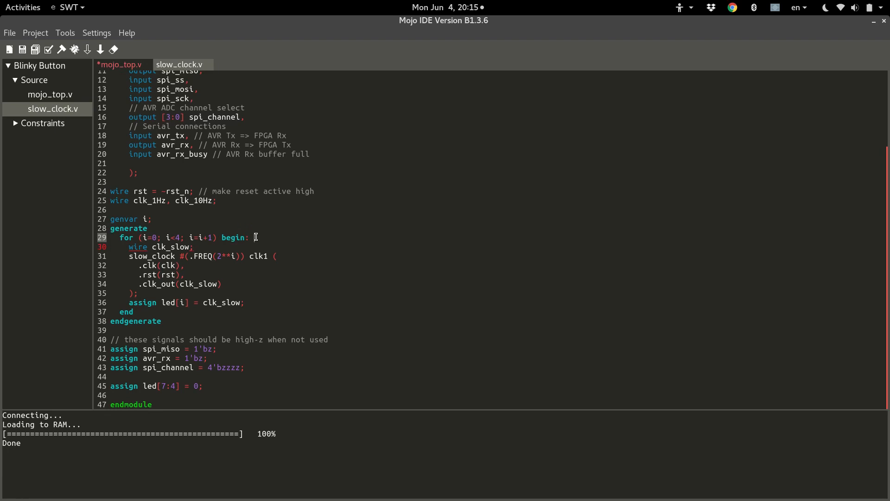
Step: Label the generate loop 'clocks' after begin: on line 29
{"action": "type", "text": "clocks"}
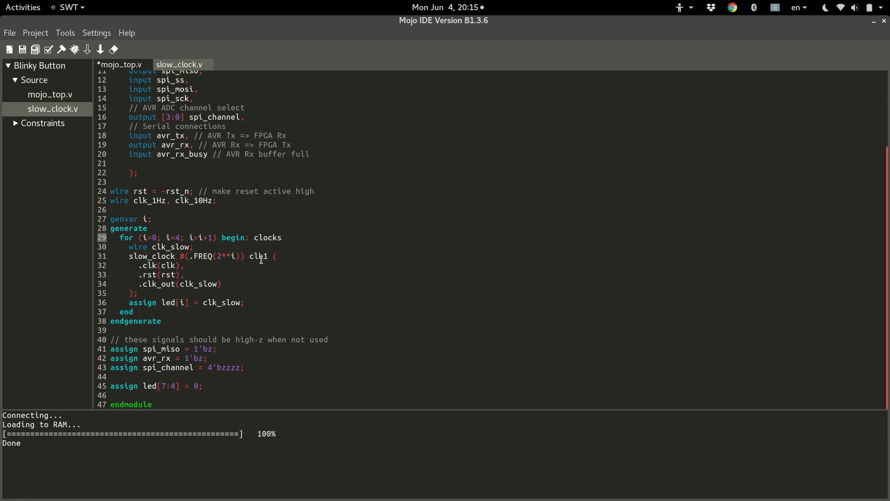
{"action": "mouse_move", "coordinate": [199, 387]}
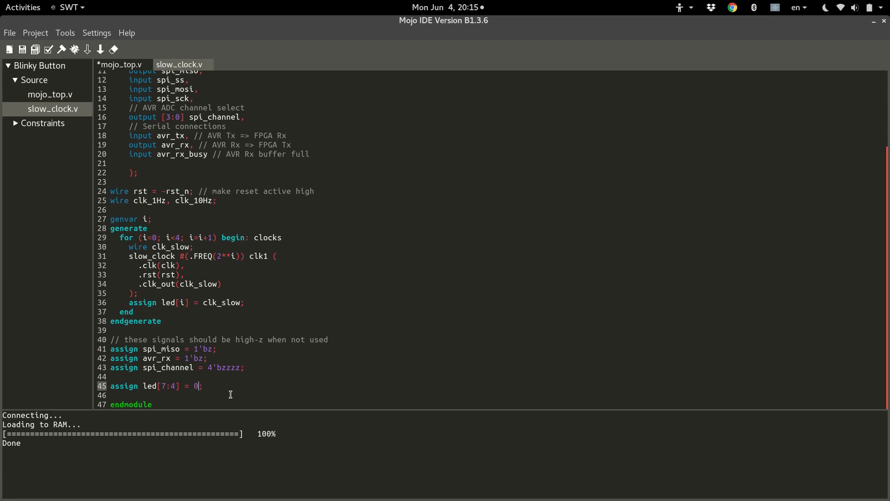
Step: Replace the 0 in line 45's led[7:4] assignment with clocks[]
{"action": "type", "text": ";"}
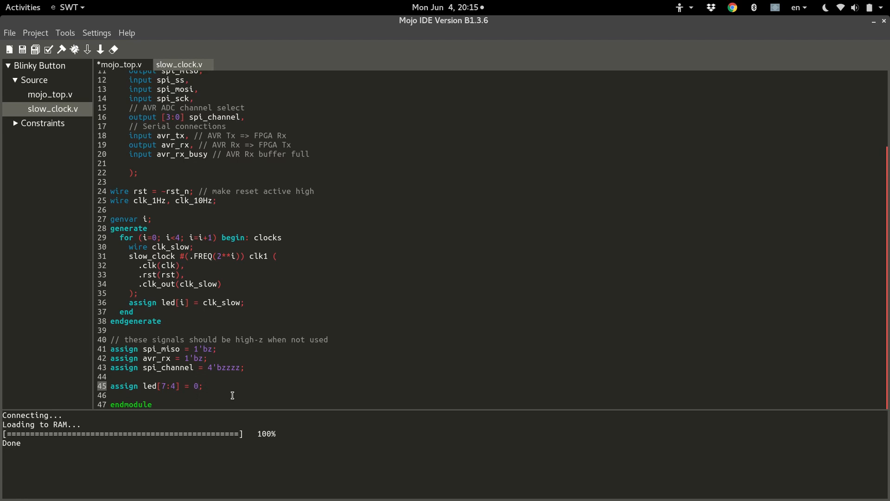
{"action": "key", "text": "BackSpace"}
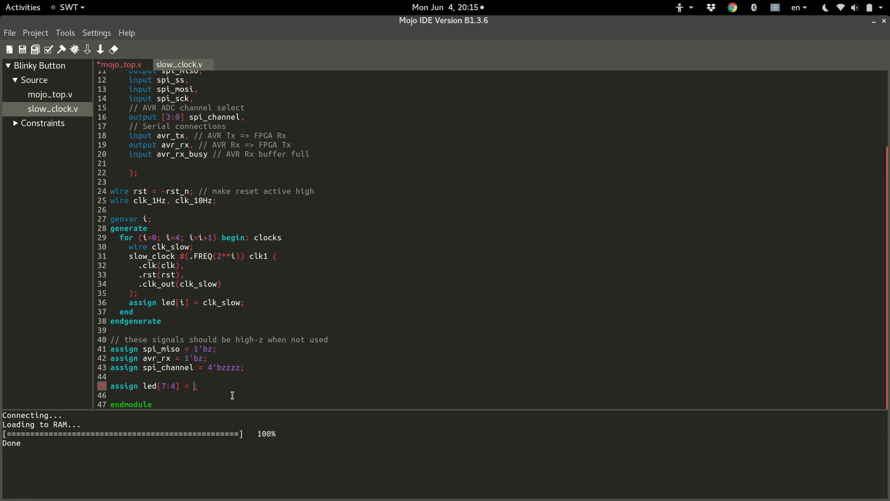
{"action": "type", "text": "clocks["}
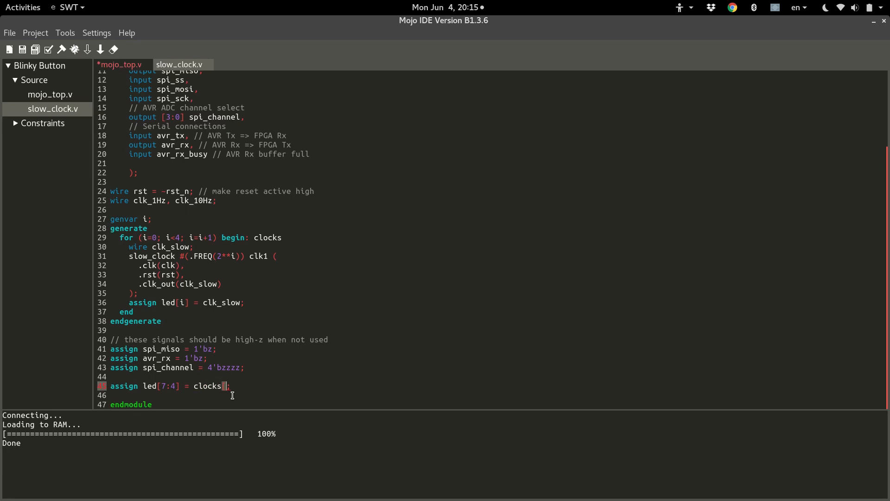
{"action": "type", "text": "]"}
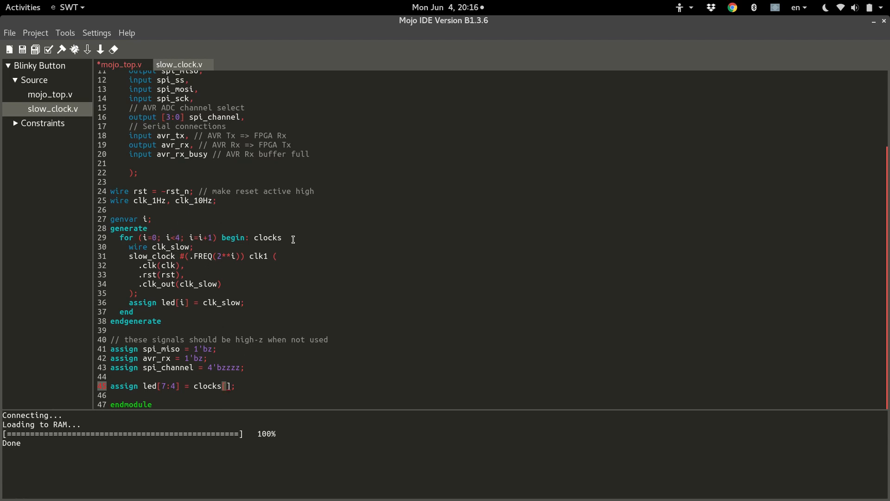
{"action": "mouse_move", "coordinate": [300, 246]}
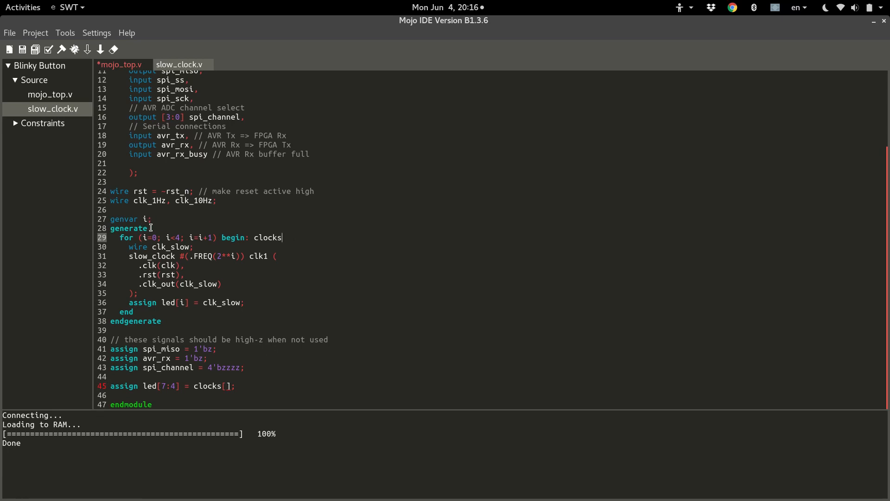
Step: Return to the clocks loop label and type a colon after it
{"action": "left_click", "coordinate": [261, 237]}
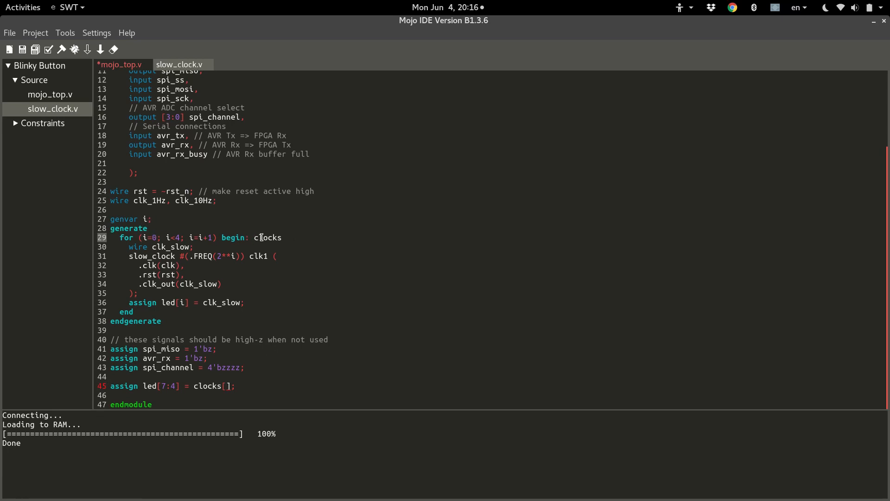
{"action": "left_click", "coordinate": [286, 237]}
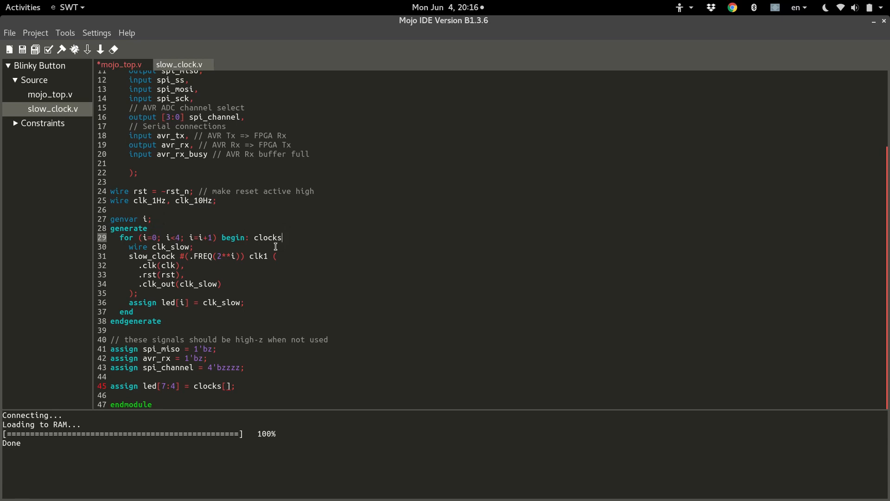
{"action": "mouse_move", "coordinate": [126, 269]}
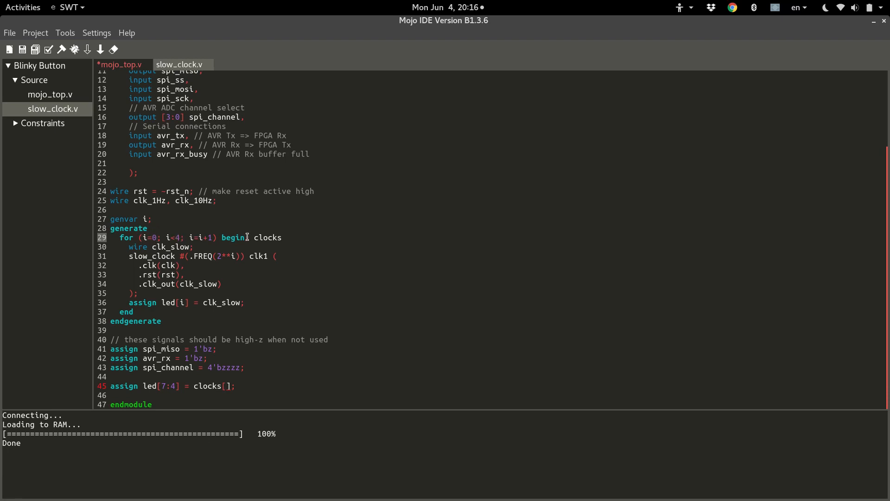
{"action": "type", "text": ":"}
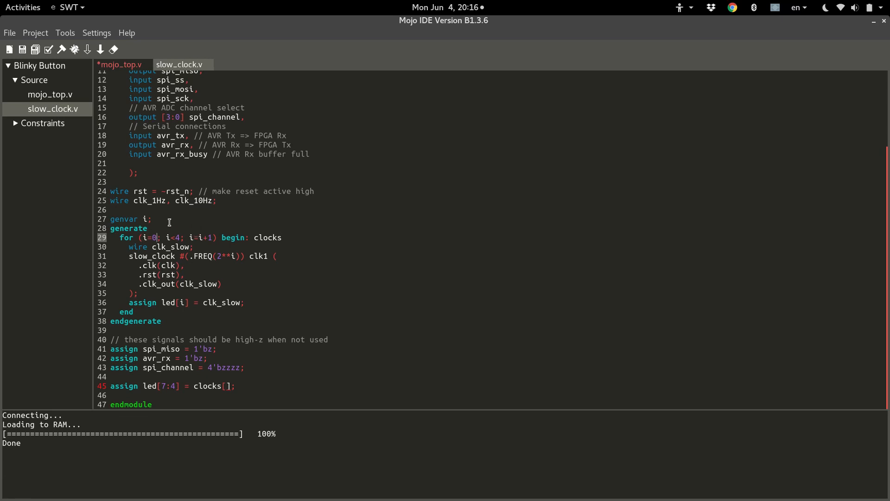
{"action": "mouse_move", "coordinate": [228, 424]}
{"action": "type", "text": "0"}
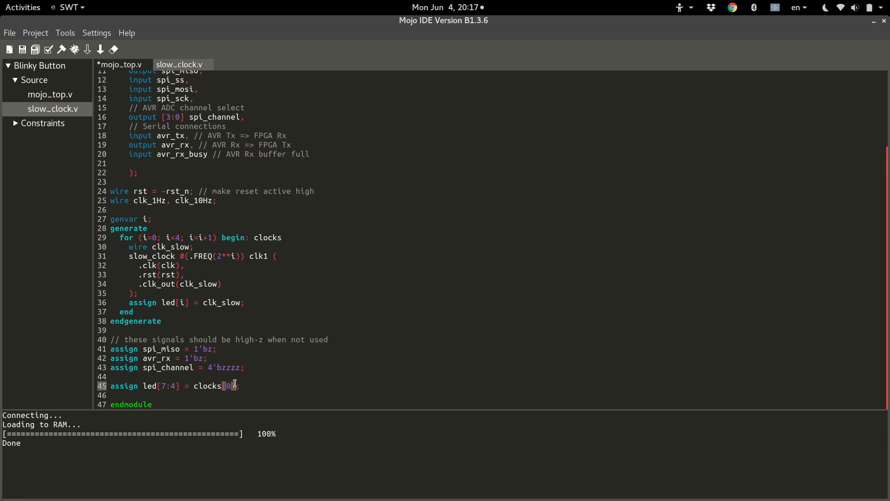
{"action": "mouse_move", "coordinate": [259, 256]}
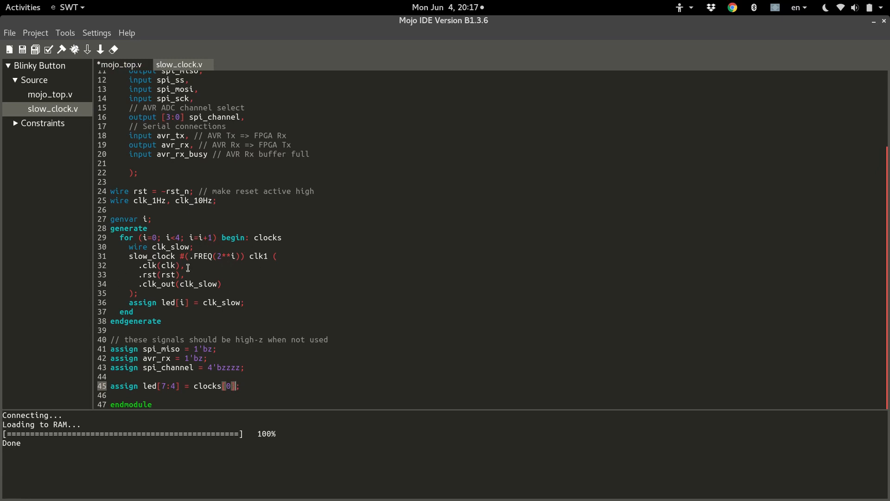
{"action": "mouse_move", "coordinate": [157, 307]}
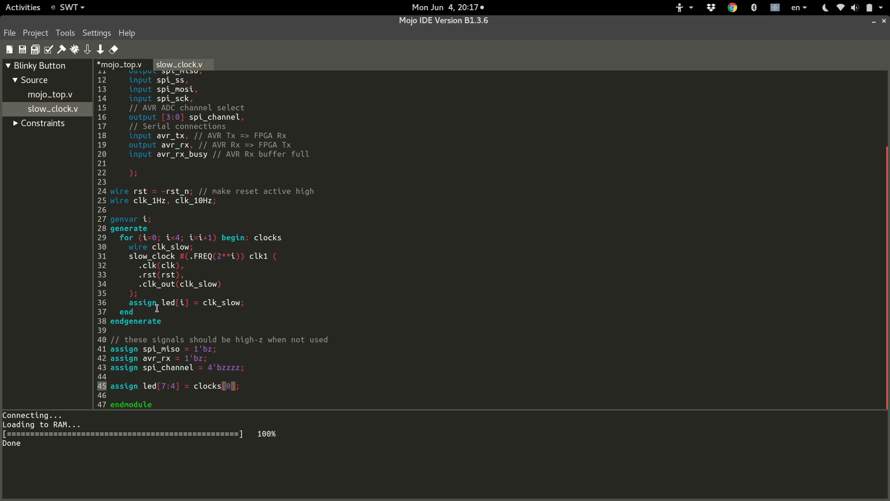
Step: Make line 45 read led[7:4] = clocks[0].clk_slow instead of clocks[0].clk1
{"action": "type", "text": "."}
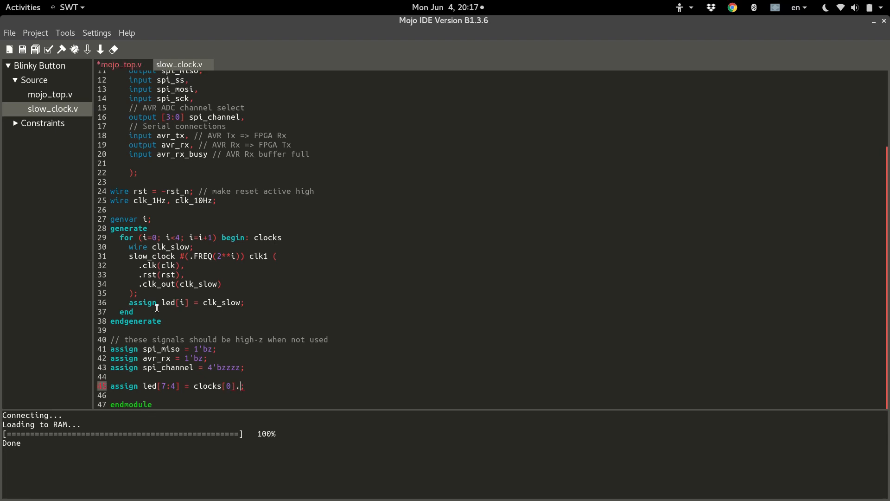
{"action": "type", "text": "clk1"}
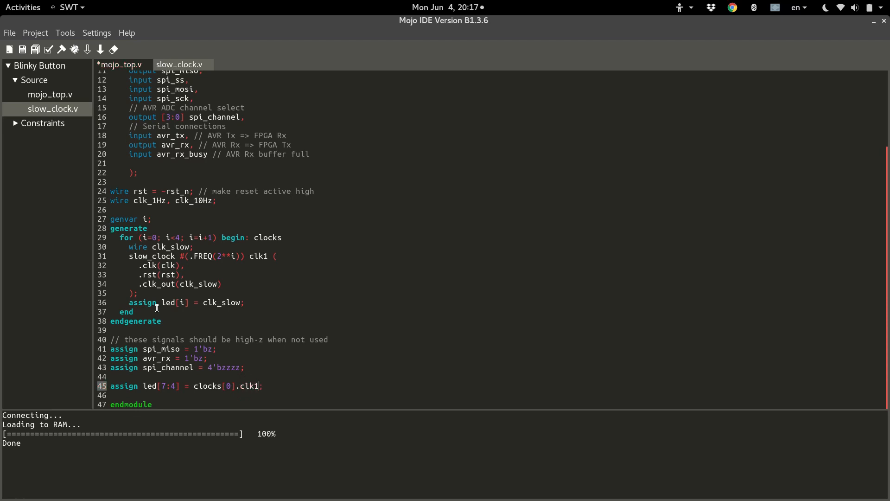
{"action": "mouse_move", "coordinate": [263, 253]}
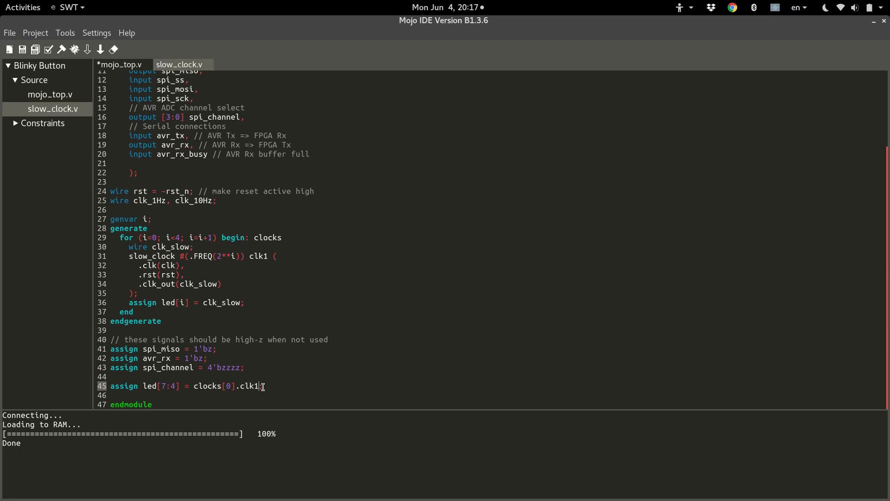
{"action": "mouse_move", "coordinate": [253, 217]}
{"action": "type", "text": ";"}
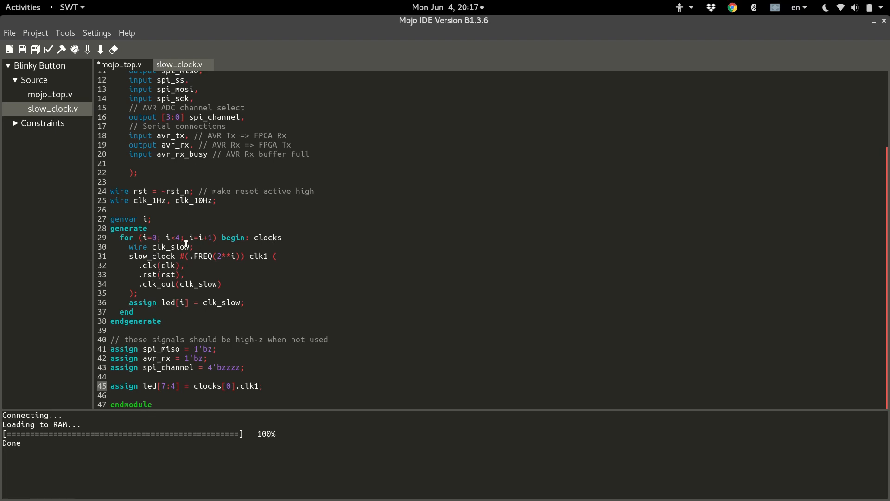
{"action": "key", "text": "BackSpace"}
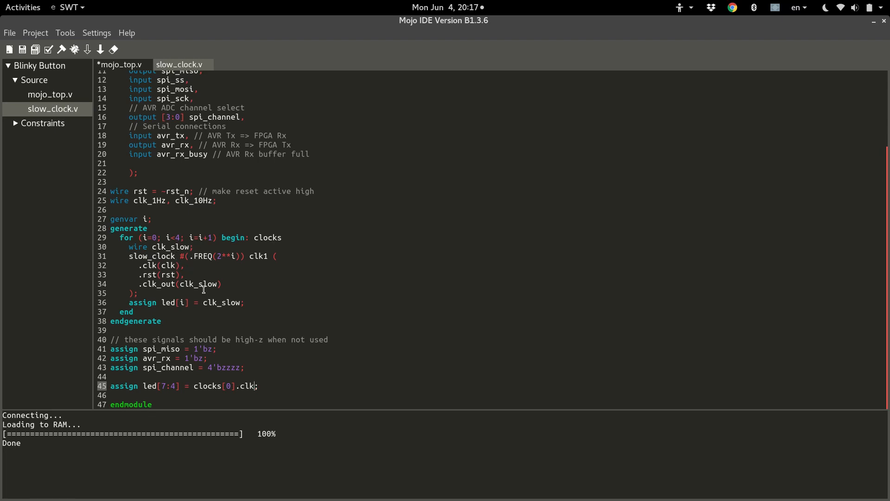
{"action": "type", "text": "slow"}
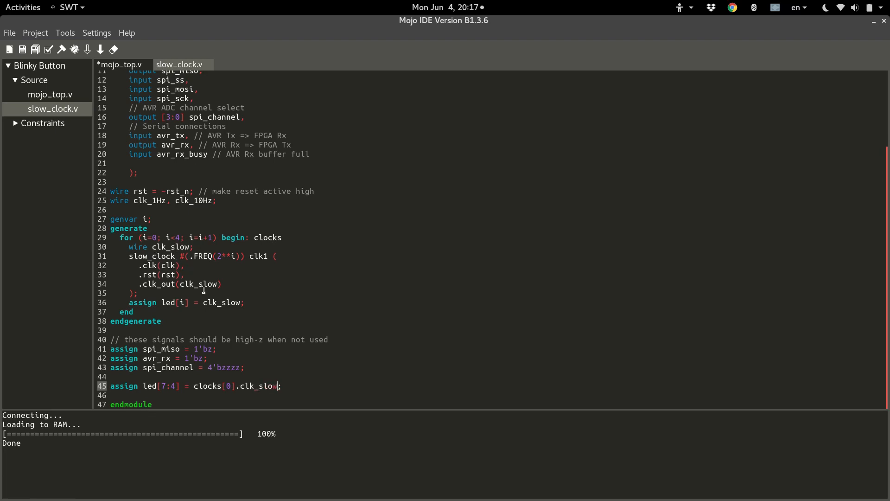
{"action": "type", "text": "w"}
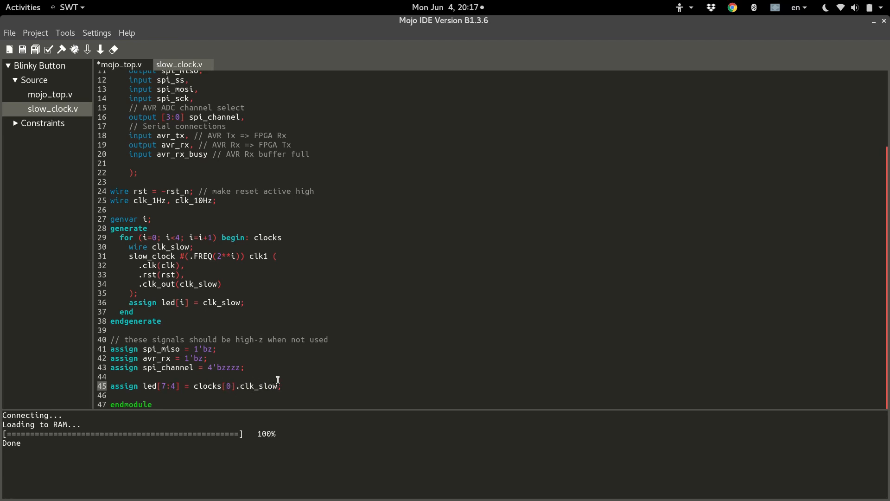
Step: Delete assign led[i] = clk_slow from the loop, leaving a blank line above line 45
{"action": "double_click", "coordinate": [260, 386]}
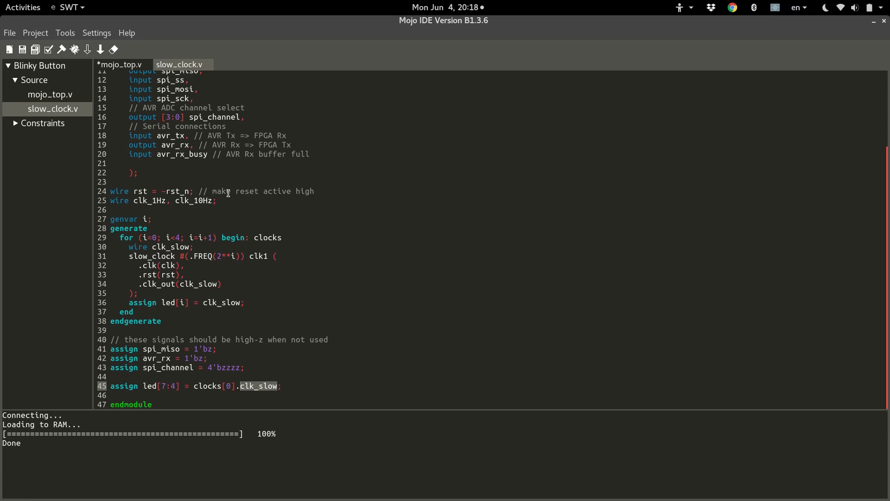
{"action": "mouse_move", "coordinate": [195, 291]}
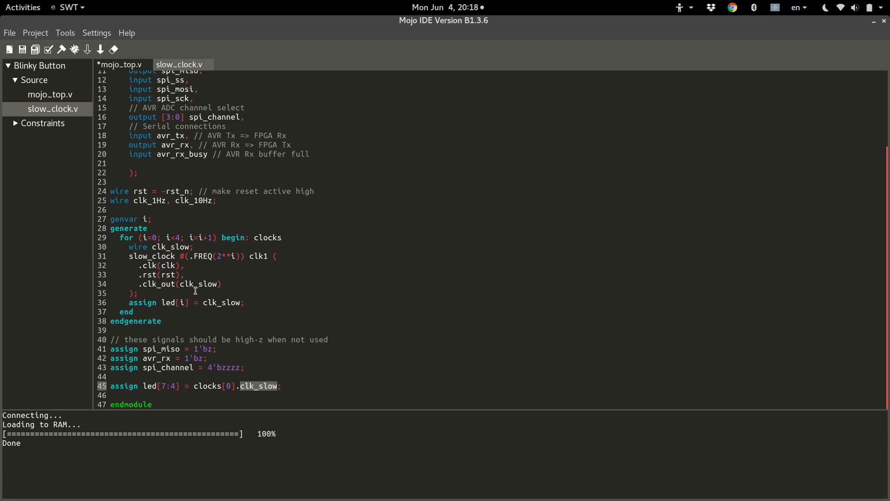
{"action": "double_click", "coordinate": [267, 237]}
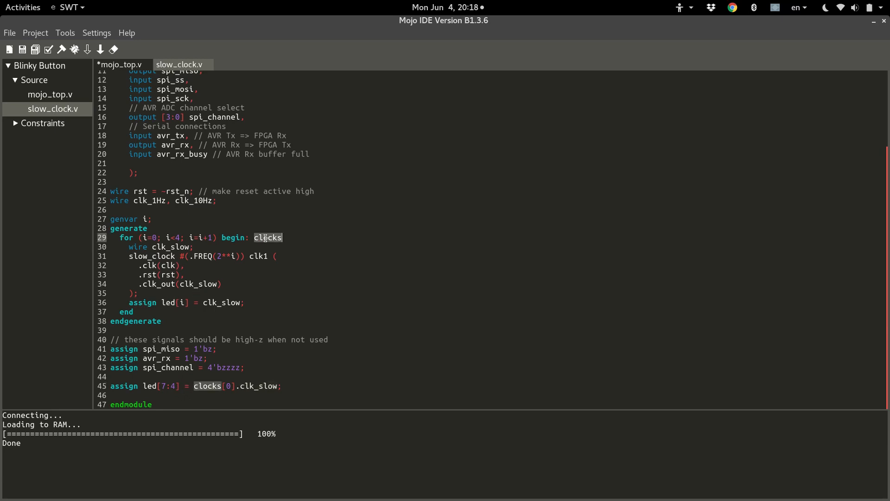
{"action": "left_click", "coordinate": [128, 302]}
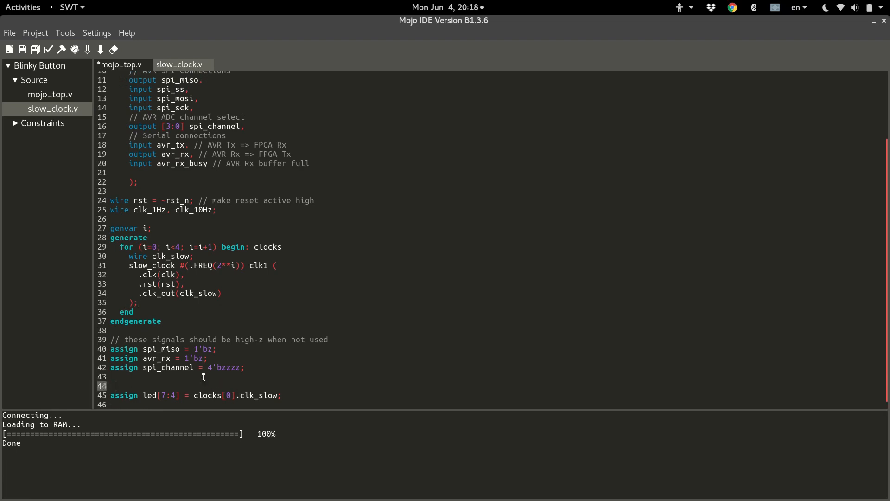
Step: Write assign led[0:3] = { clocks[0].clk_slow … clocks[3].clk_slow } on line 44
{"action": "type", "text": "assign"}
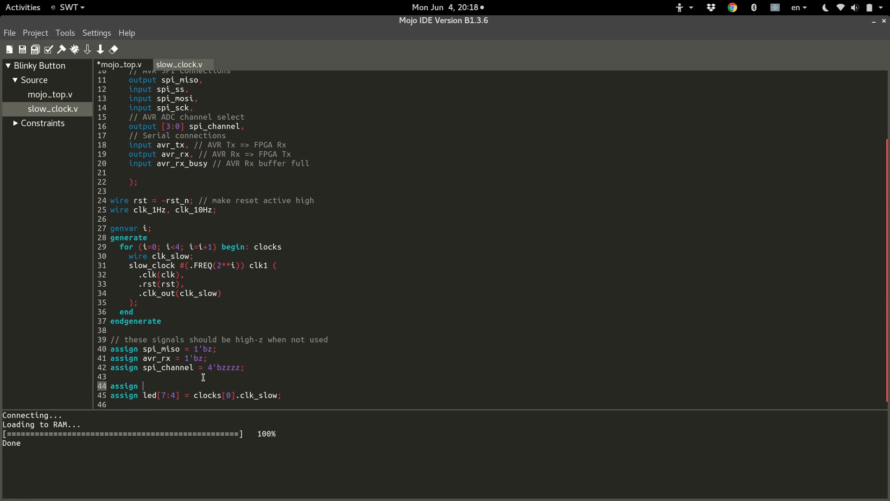
{"action": "type", "text": "led[0] = clocks"}
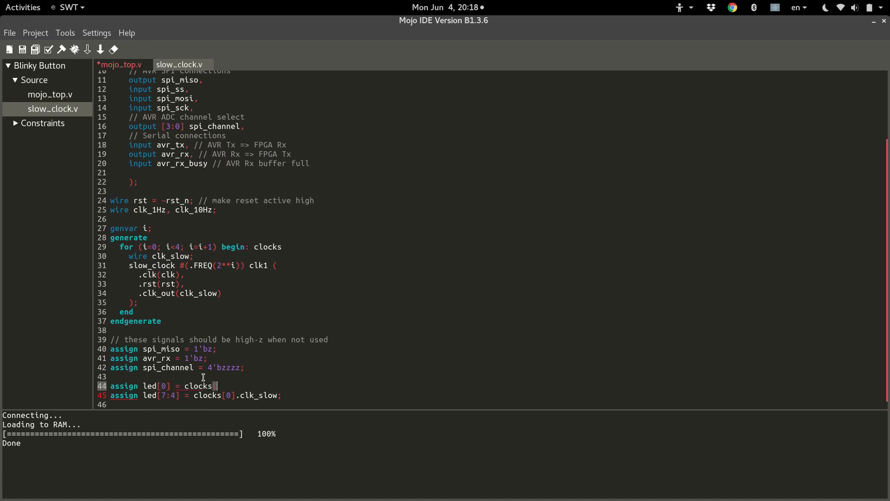
{"action": "type", "text": "[0]."}
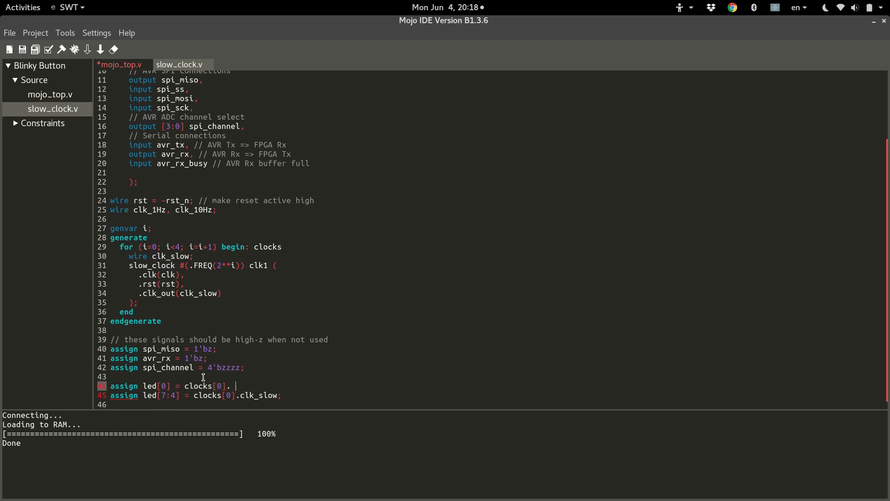
{"action": "type", "text": "clk_slow;"}
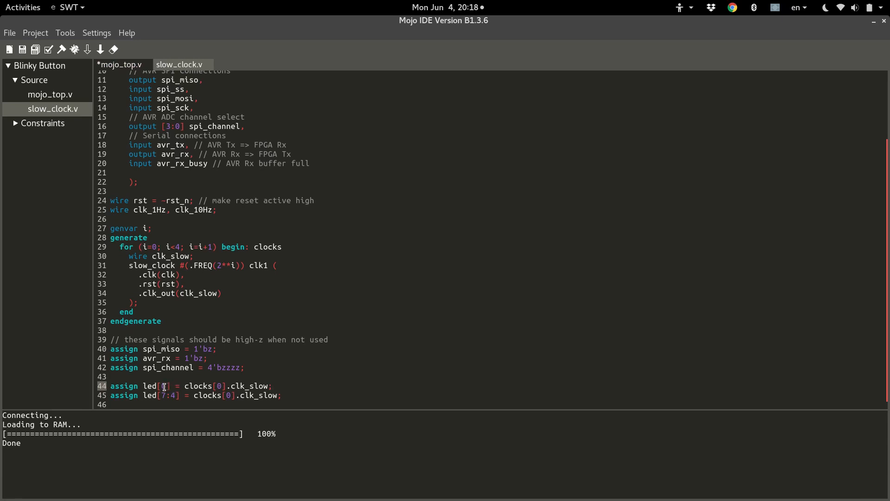
{"action": "double_click", "coordinate": [163, 386]}
{"action": "type", "text": ":3"}
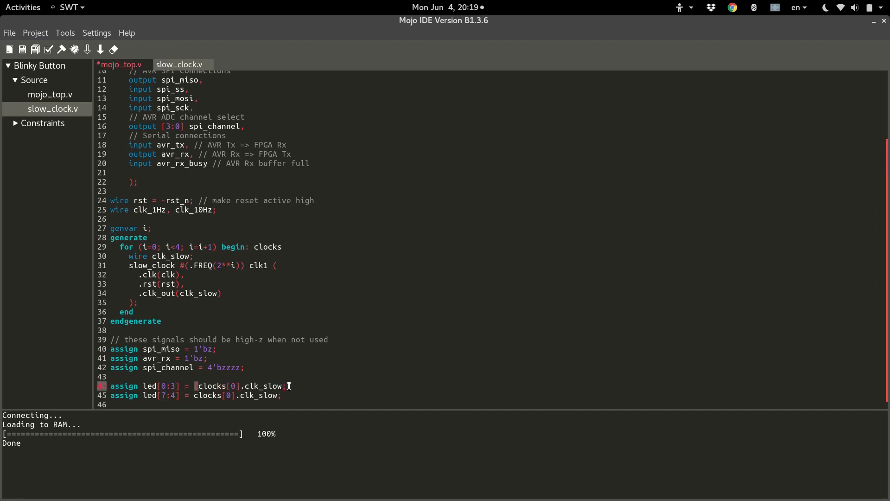
{"action": "type", "text": "{"}
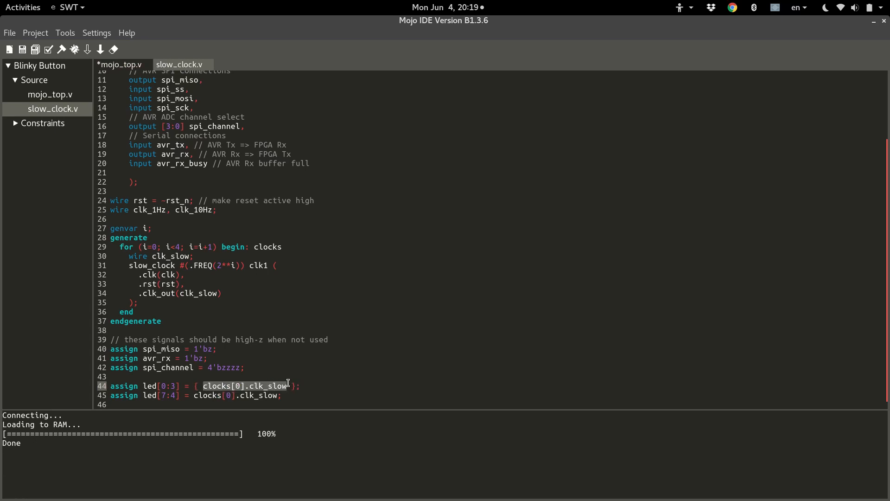
{"action": "type", "text": "|"}
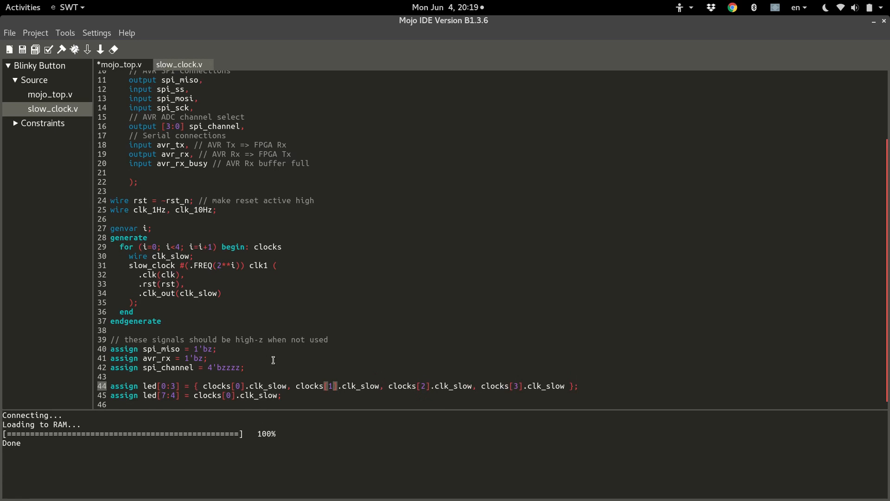
{"action": "mouse_move", "coordinate": [239, 226]}
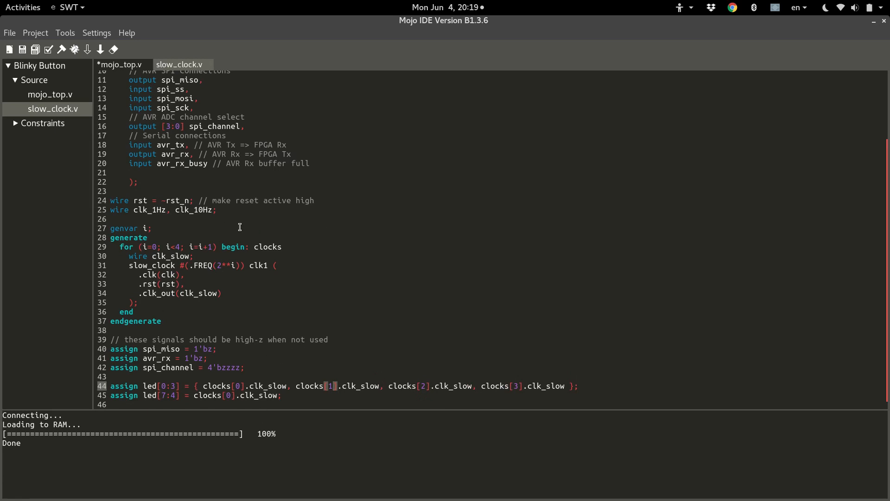
{"action": "mouse_move", "coordinate": [229, 374]}
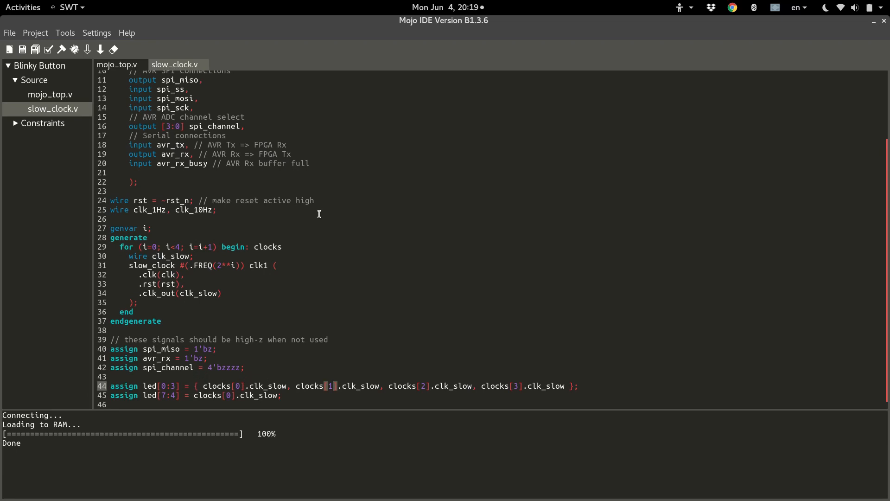
{"action": "mouse_move", "coordinate": [303, 205]}
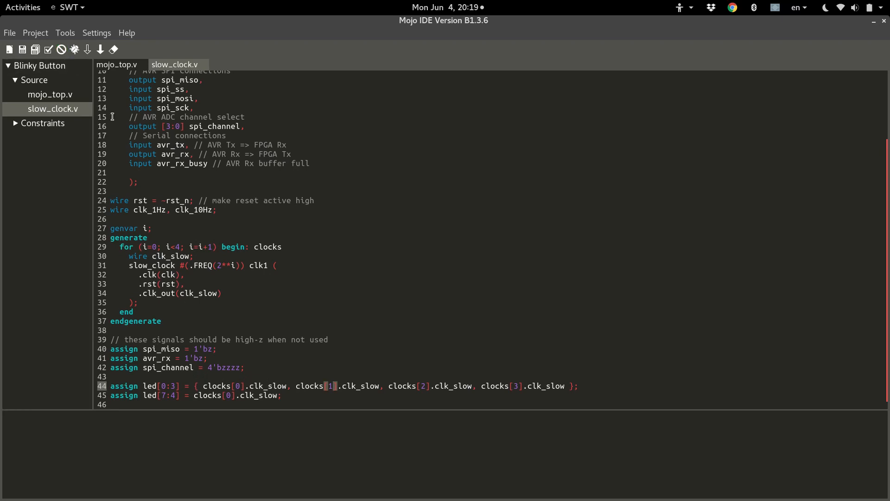
Step: Build, then fix the part-select error by rewriting line 44 as led[3:0], clocks reversed
{"action": "left_click", "coordinate": [74, 48]}
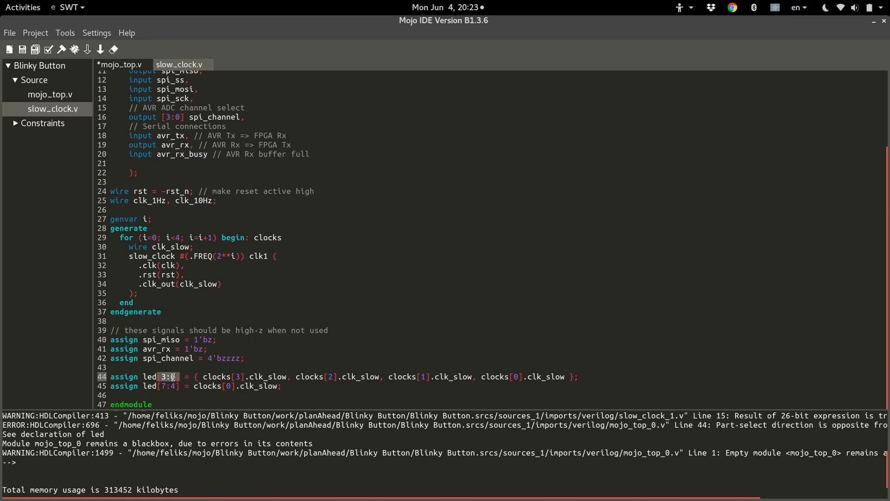
Step: Rebuild the corrected project and load it into the Mojo board's RAM
{"action": "left_click", "coordinate": [61, 50]}
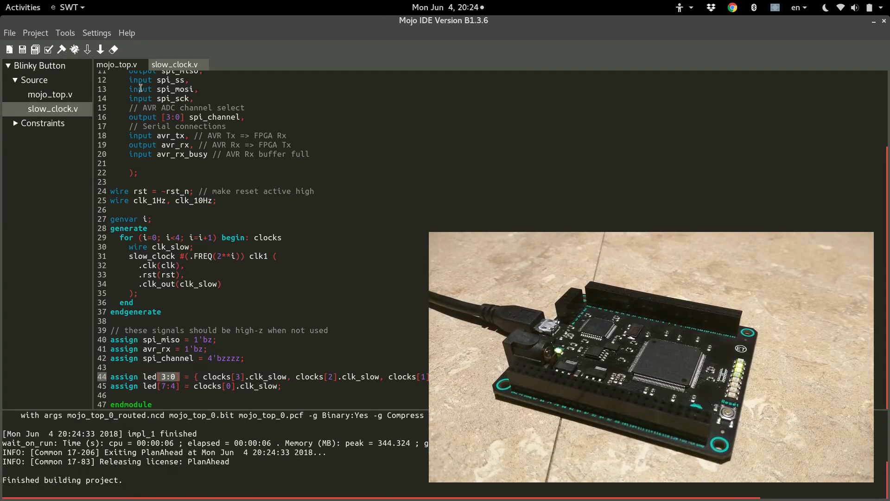
{"action": "mouse_move", "coordinate": [87, 49]}
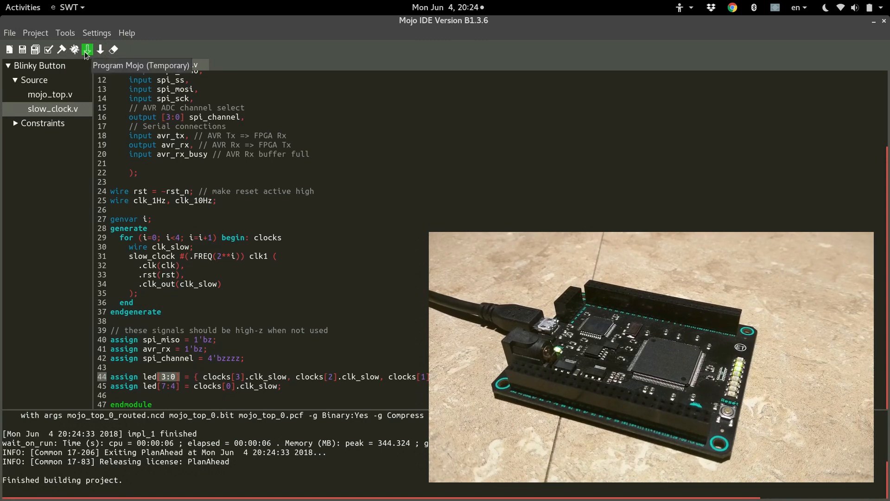
{"action": "left_click", "coordinate": [87, 50]}
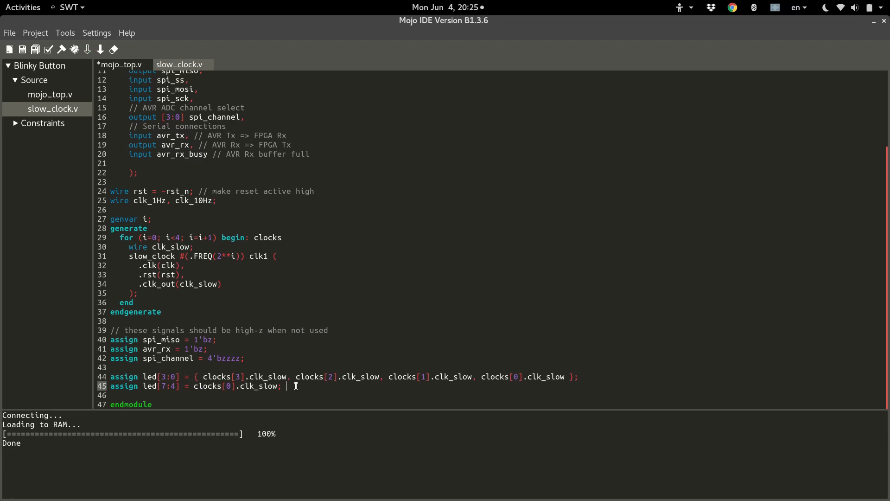
Step: Remove the stray 0001 after assign led[7:4] = clocks[0].clk_slow; on line 45
{"action": "type", "text": "000"}
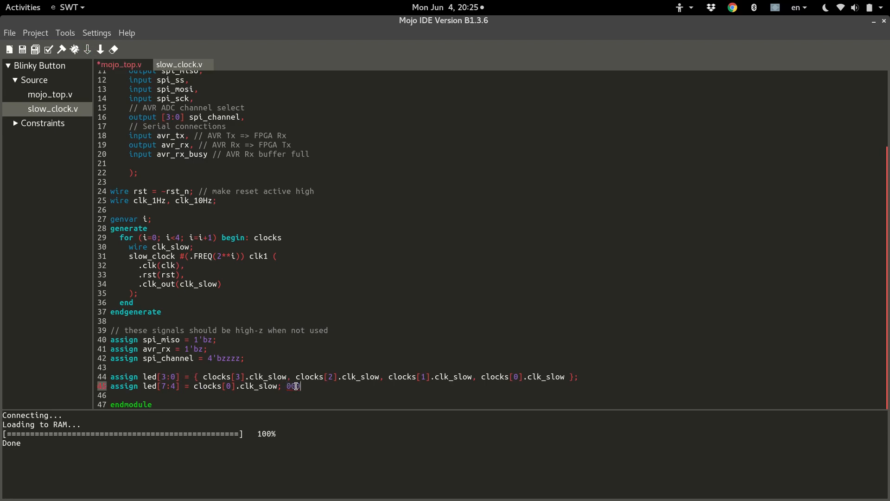
{"action": "type", "text": "1"}
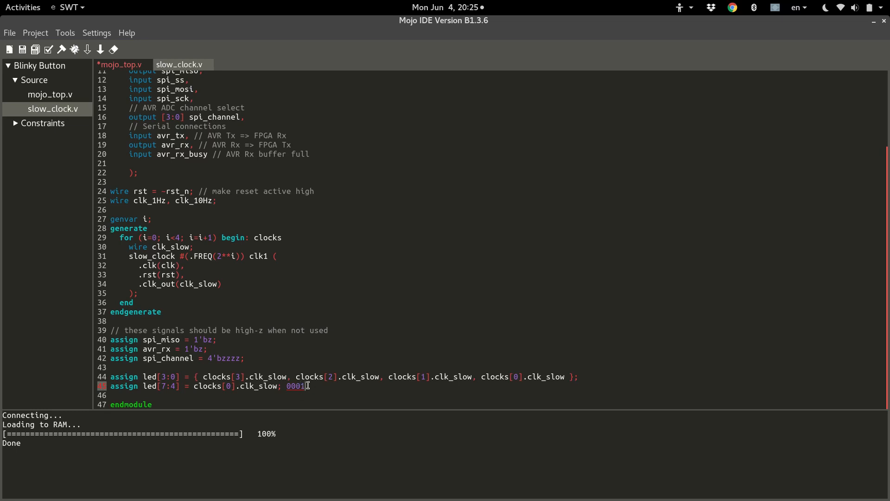
{"action": "key", "text": "BackSpace"}
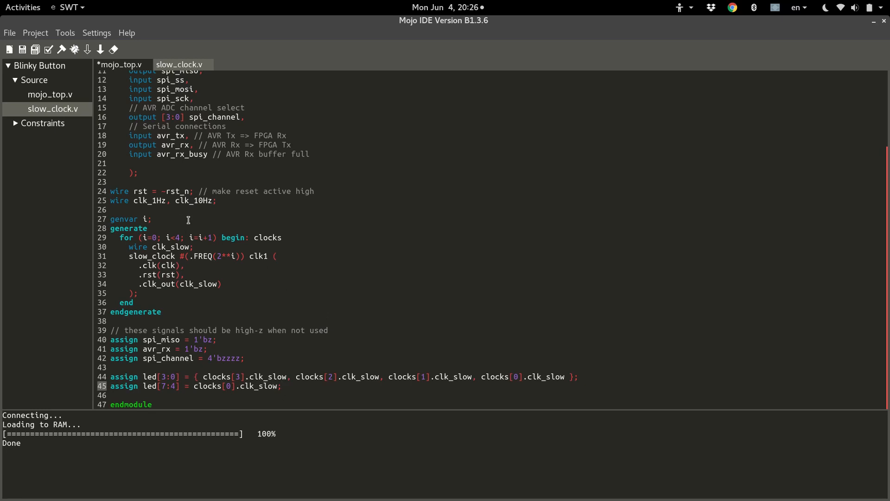
Step: Remove the clk_1Hz/clk_10Hz wire declaration and the led[3:0] concatenation assignment
{"action": "triple_click", "coordinate": [159, 201]}
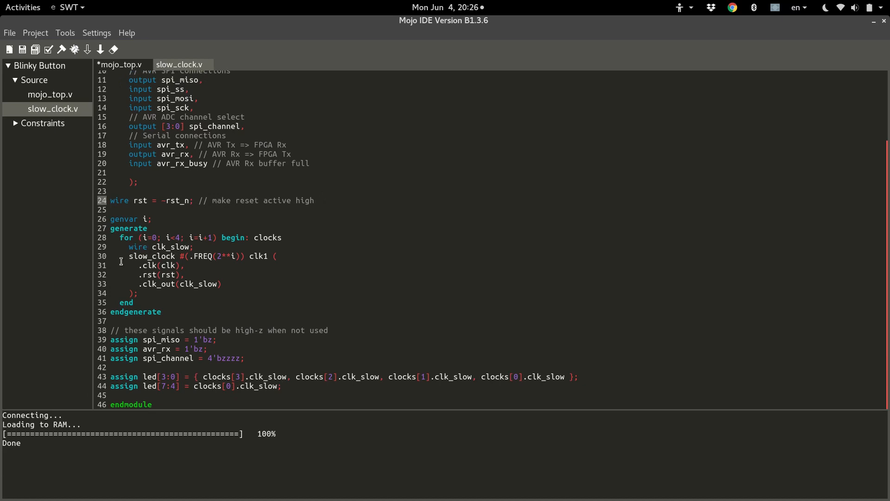
{"action": "left_click", "coordinate": [315, 200]}
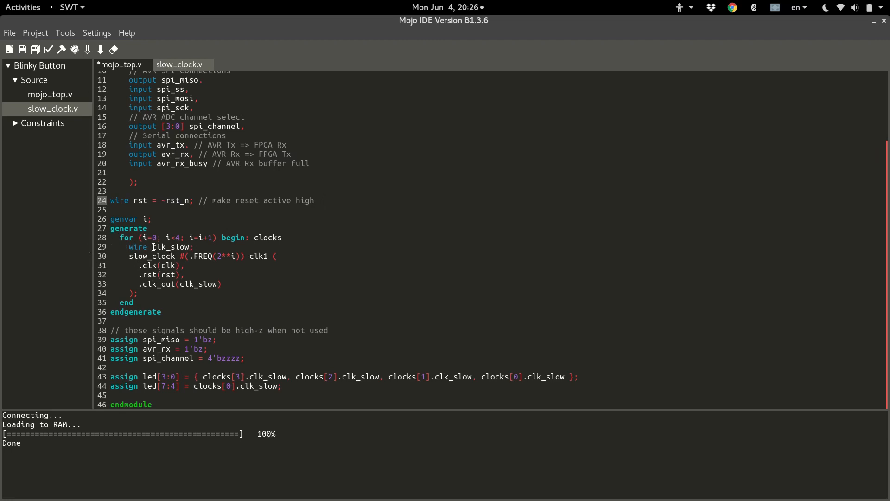
{"action": "double_click", "coordinate": [171, 246]}
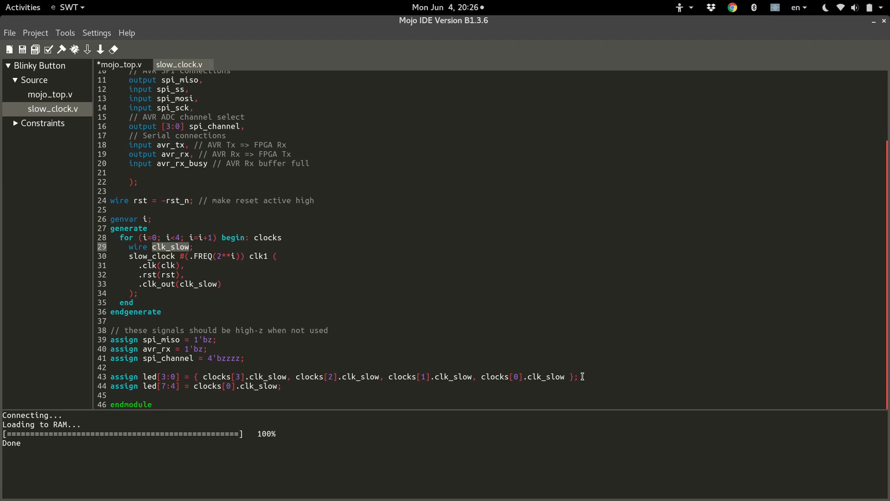
{"action": "left_click", "coordinate": [581, 376]}
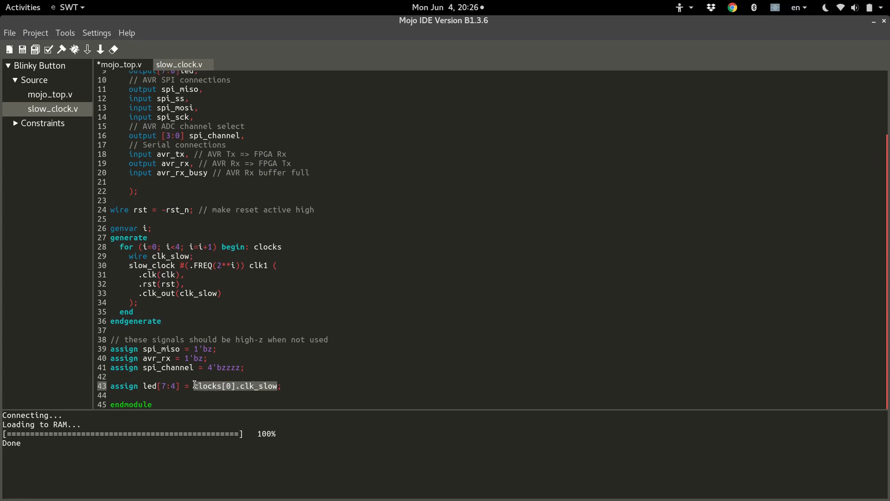
Step: Replace clocks[0].clk_slow with 0 and add 'assign led[i] = clk_slow;' inside the generate loop
{"action": "type", "text": "0"}
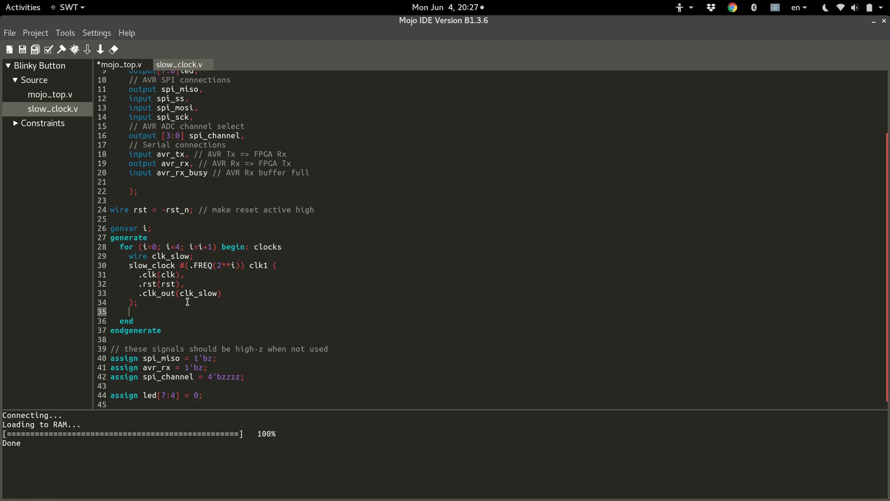
{"action": "type", "text": "assign"}
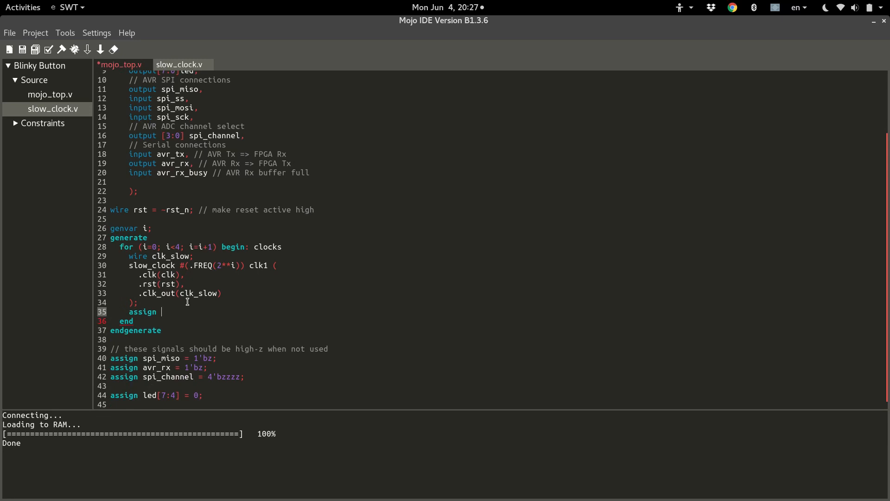
{"action": "type", "text": "led"}
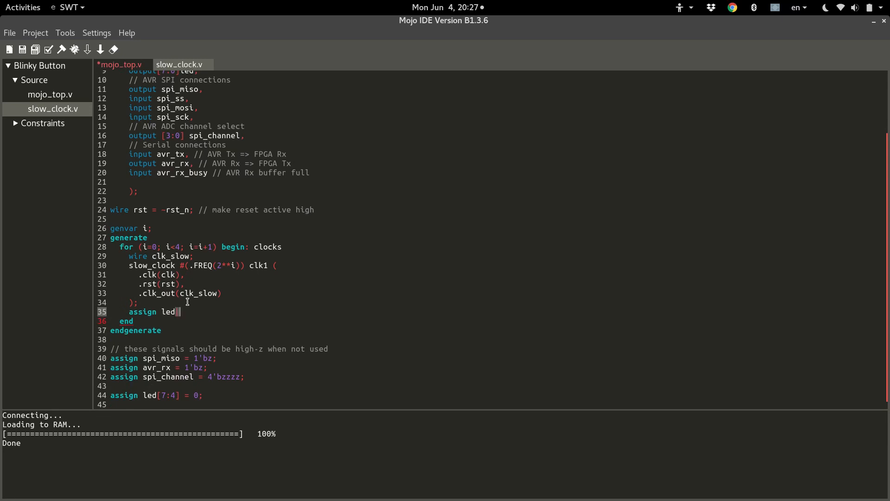
{"action": "type", "text": "[i] ="}
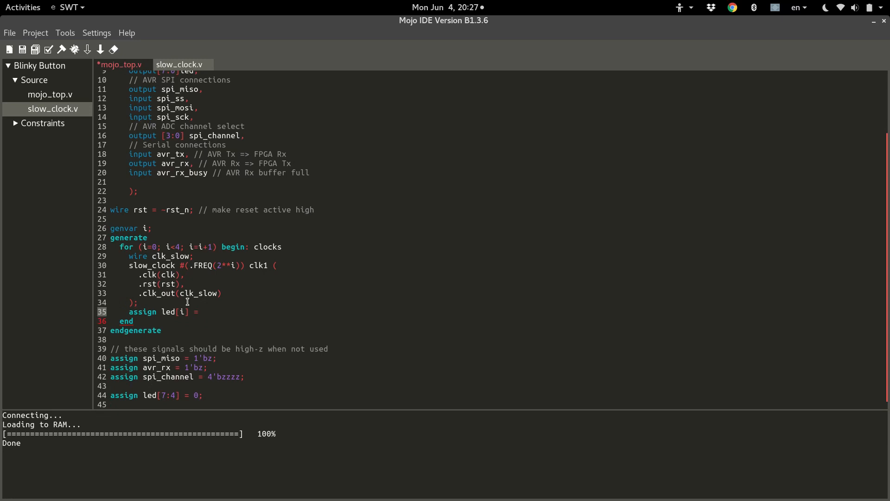
{"action": "type", "text": "clk_slow;"}
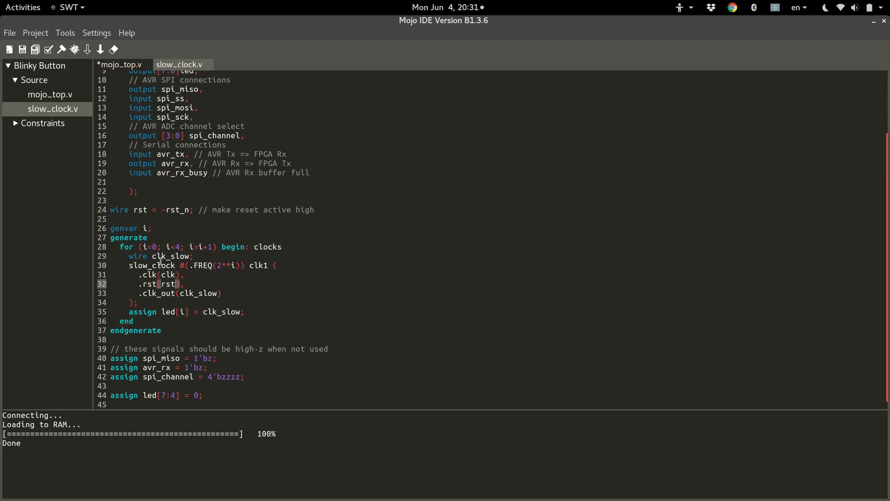
{"action": "mouse_move", "coordinate": [203, 279]}
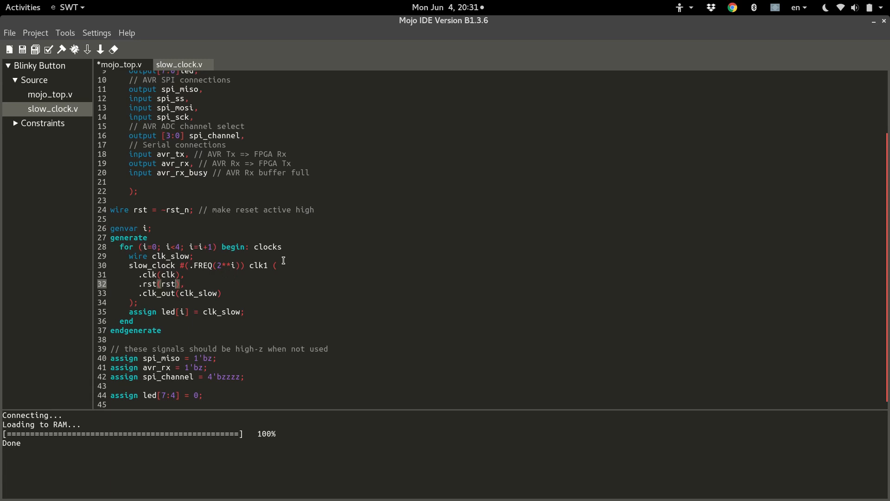
{"action": "mouse_move", "coordinate": [242, 277]}
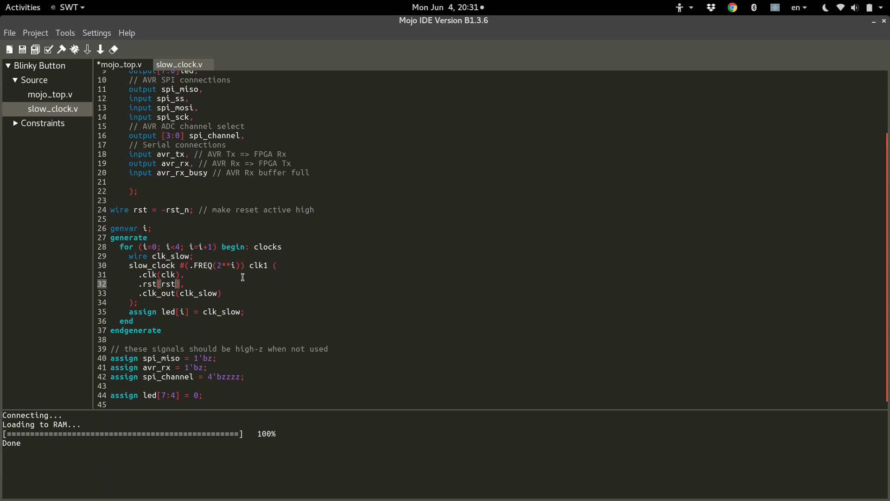
{"action": "mouse_move", "coordinate": [276, 232]}
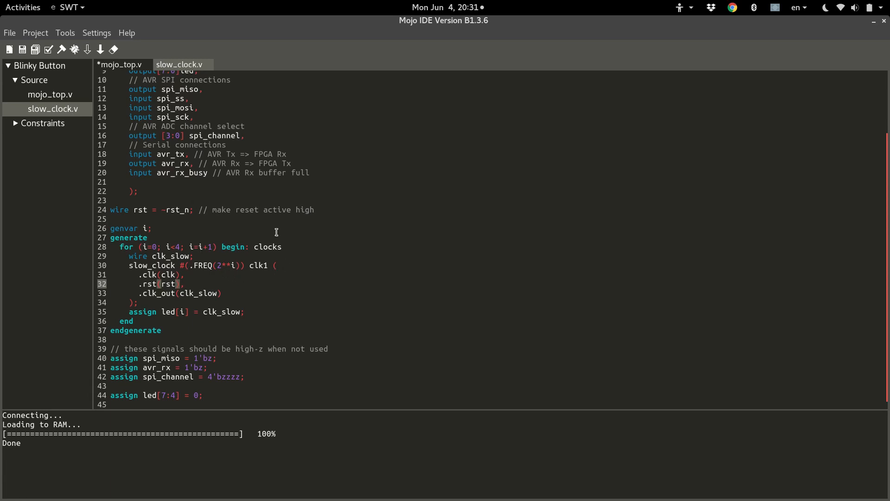
{"action": "mouse_move", "coordinate": [202, 277]}
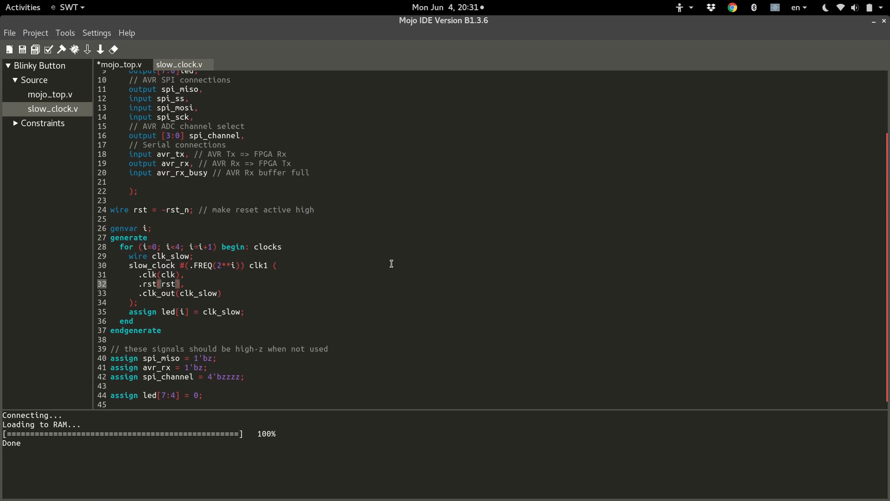
{"action": "mouse_move", "coordinate": [376, 263]}
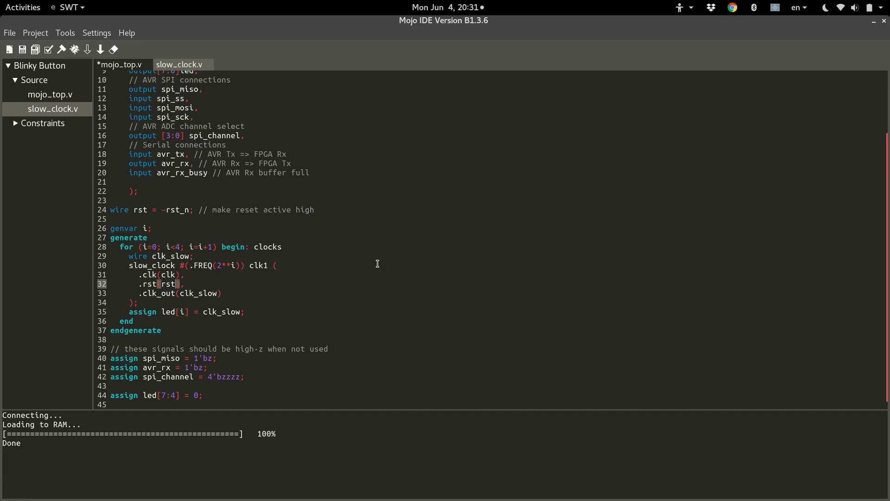
{"action": "mouse_move", "coordinate": [339, 259]}
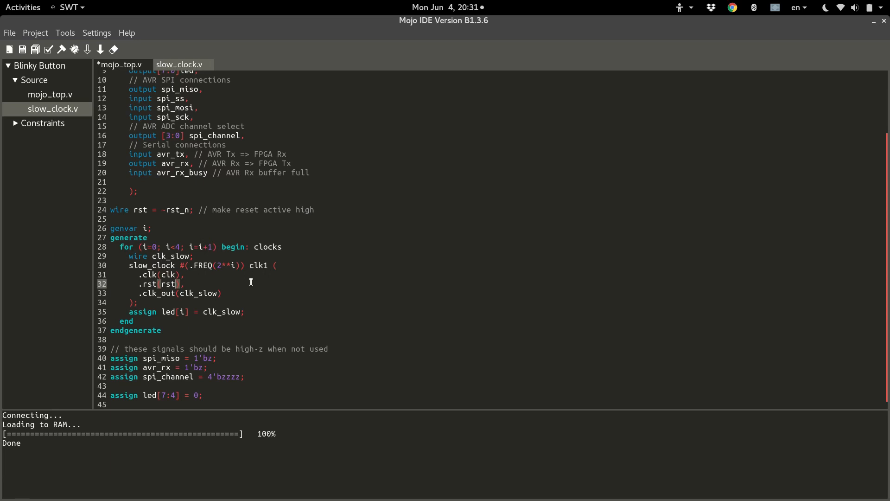
{"action": "mouse_move", "coordinate": [149, 267]}
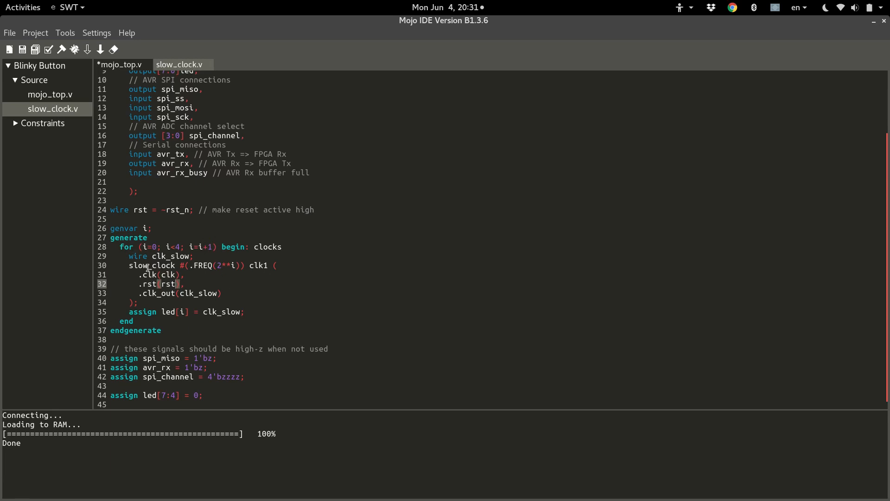
{"action": "mouse_move", "coordinate": [222, 276]}
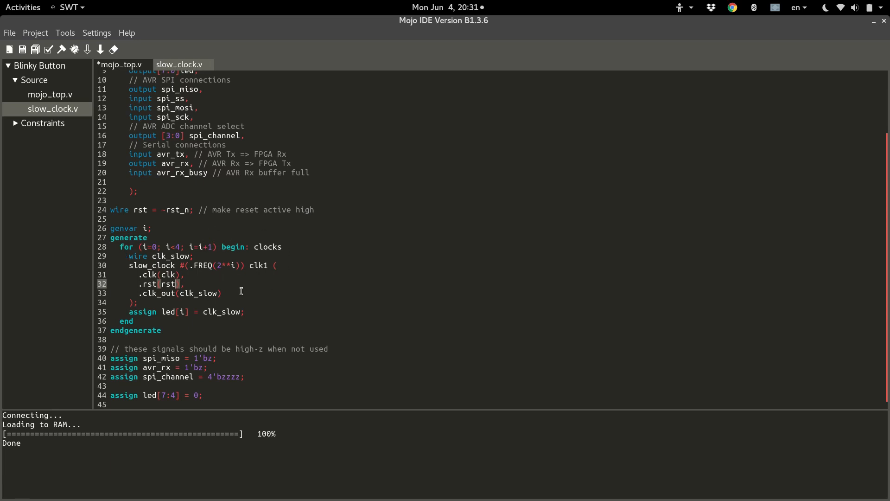
{"action": "mouse_move", "coordinate": [208, 283]}
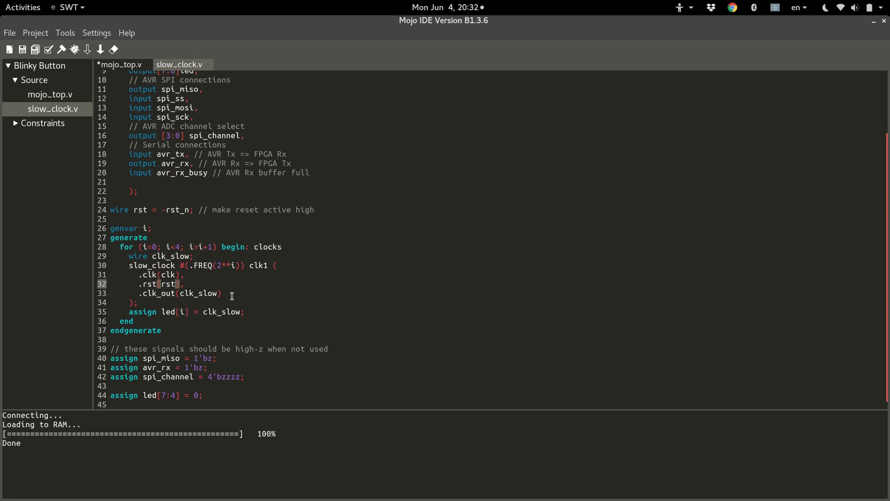
{"action": "mouse_move", "coordinate": [197, 273]}
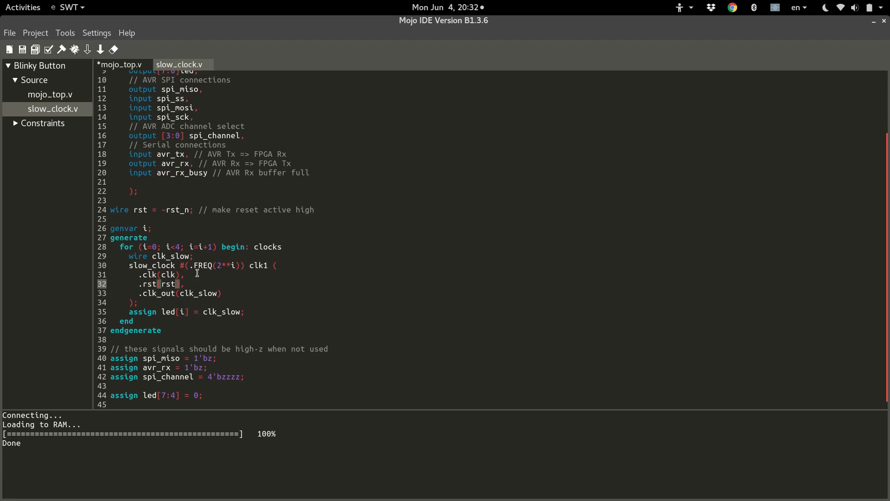
{"action": "mouse_move", "coordinate": [115, 241]}
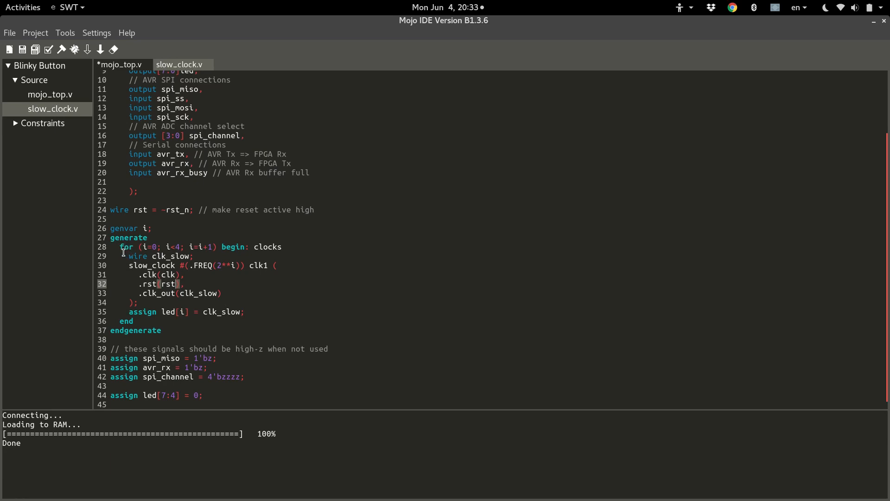
{"action": "mouse_move", "coordinate": [235, 275]}
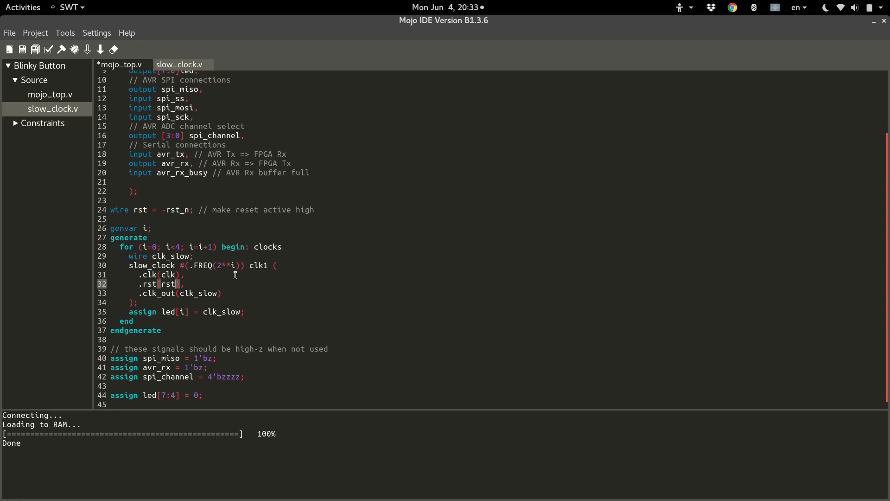